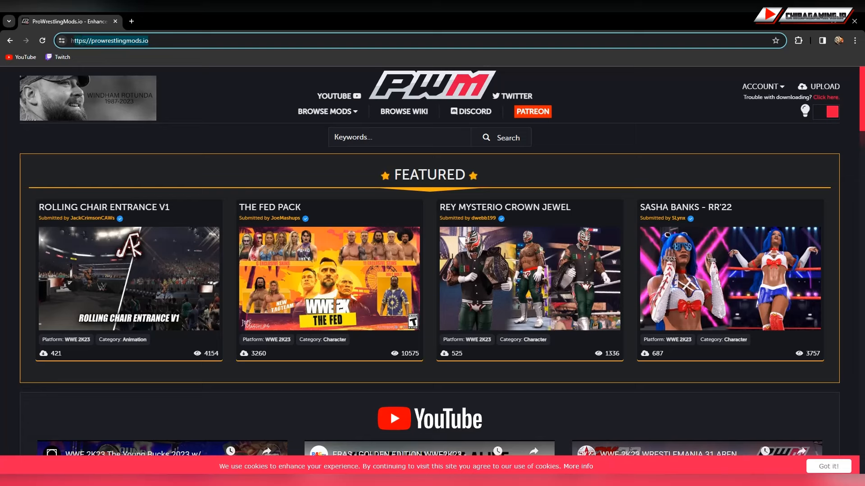
mouse_move(345, 212)
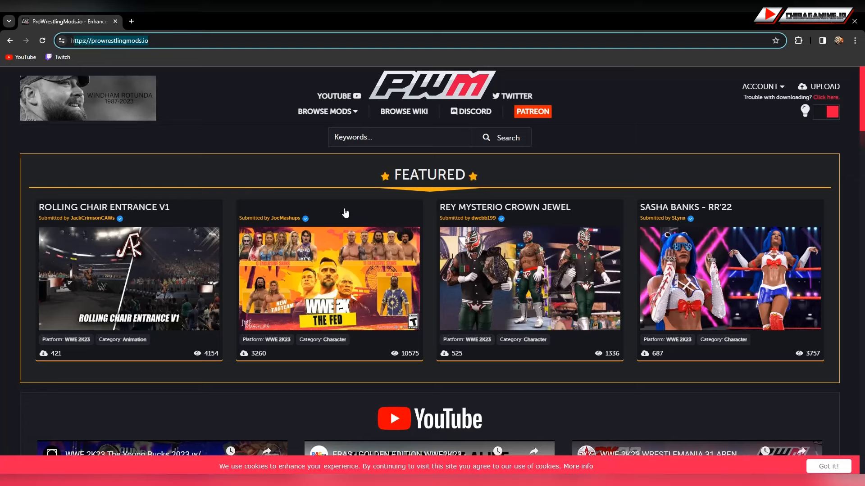
mouse_move(395, 255)
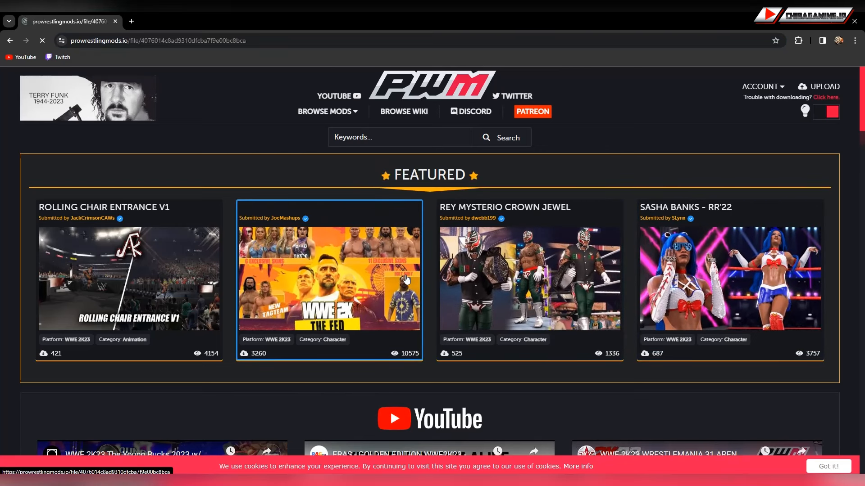
- Start downloading The Fed Pack files from its ProWrestlingMods page
click(329, 283)
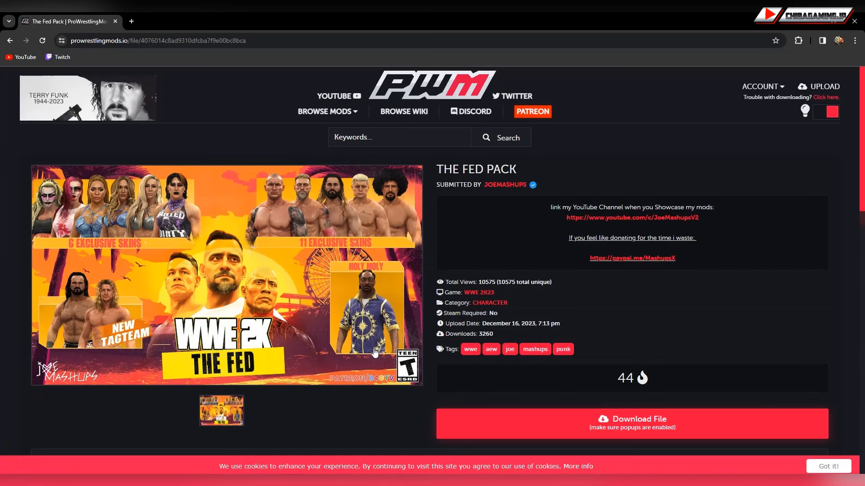
mouse_move(246, 298)
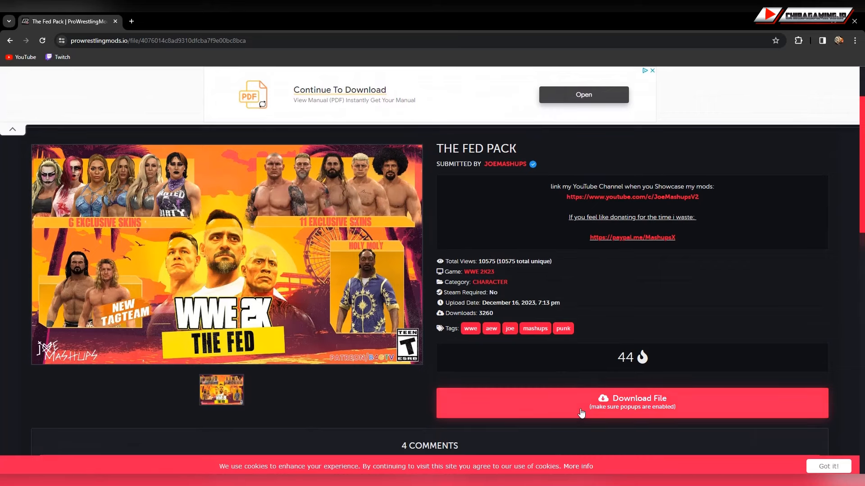
mouse_move(579, 411)
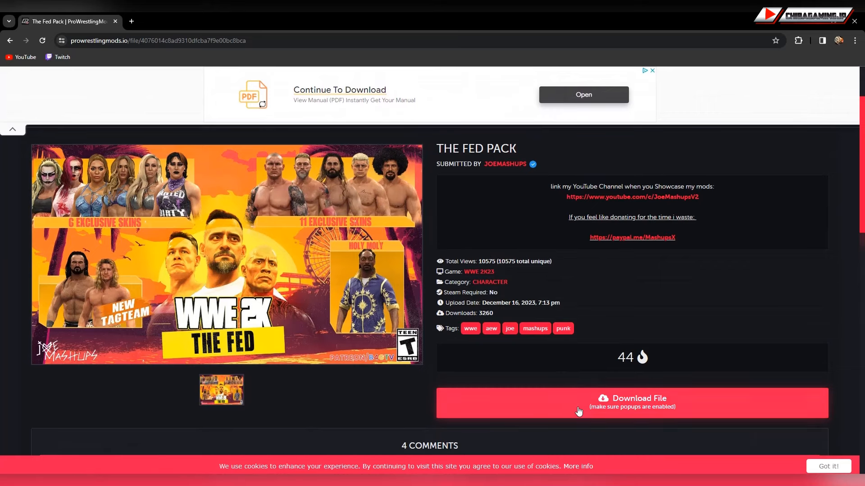
click(632, 402)
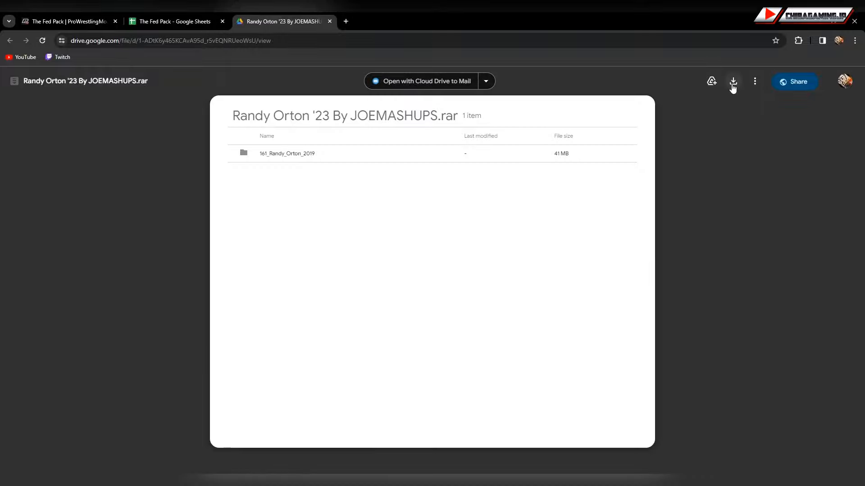
mouse_move(733, 82)
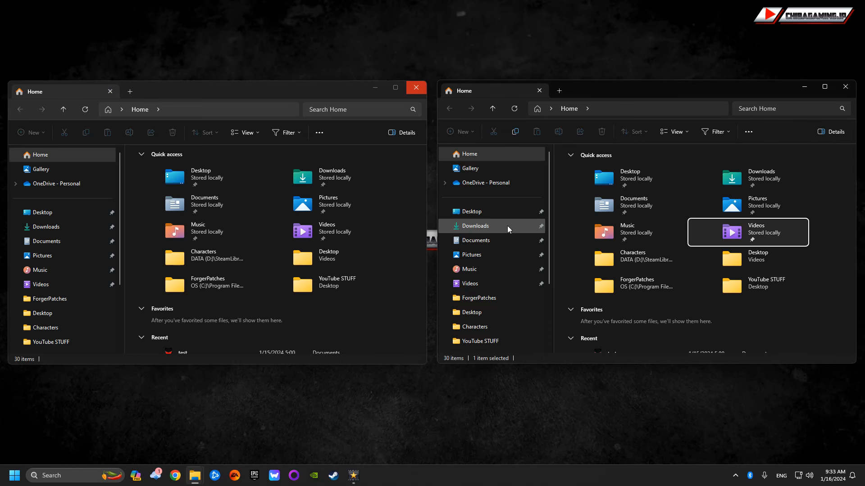
- Show the Randy Orton '23 By JOEMASHUPS download folder in the Explorer window
double_click(475, 225)
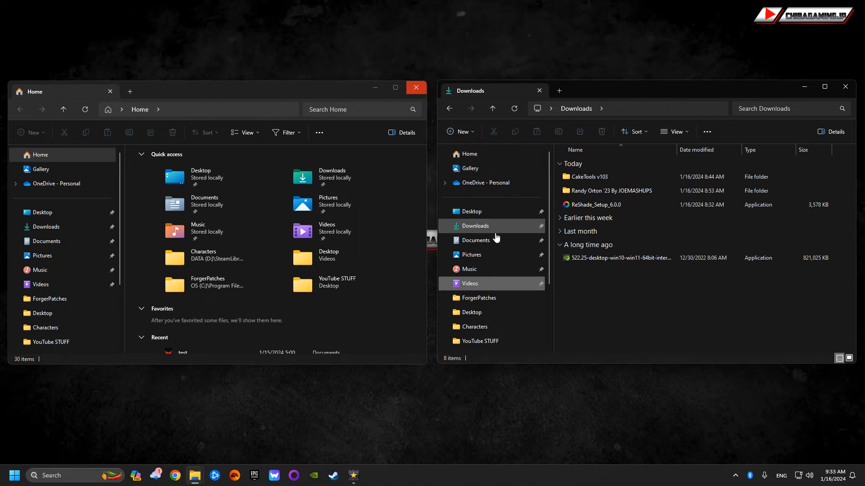
mouse_move(597, 190)
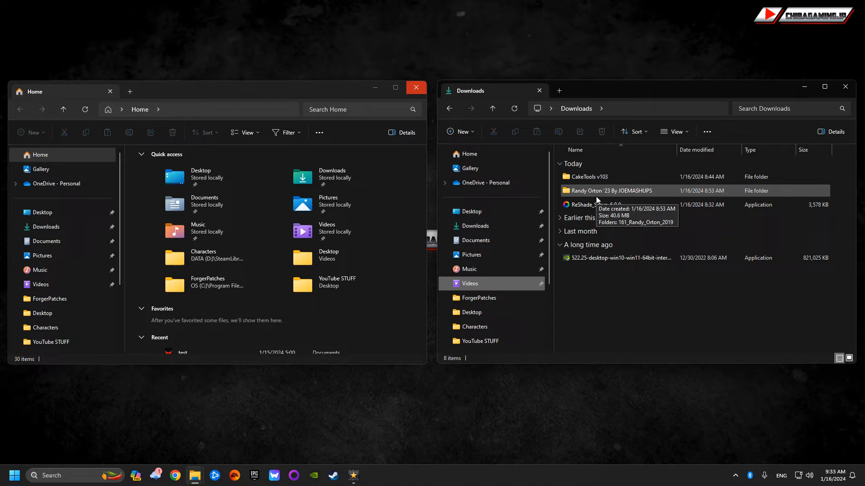
double_click(611, 191)
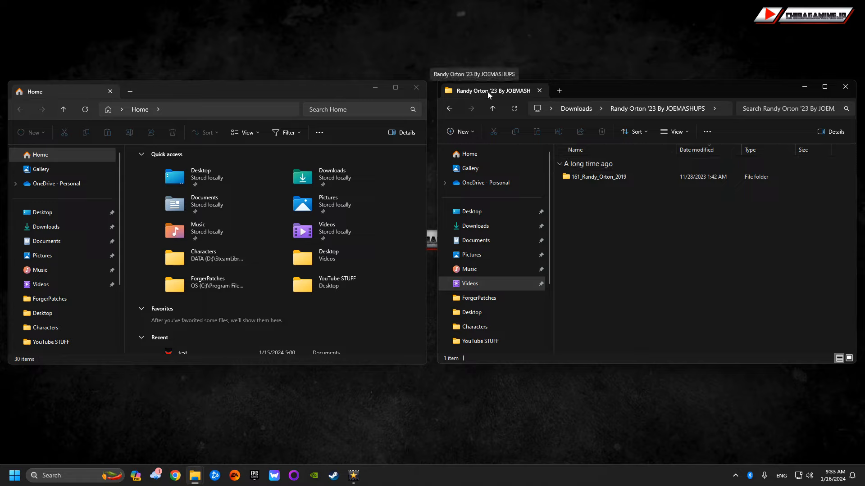
mouse_move(527, 101)
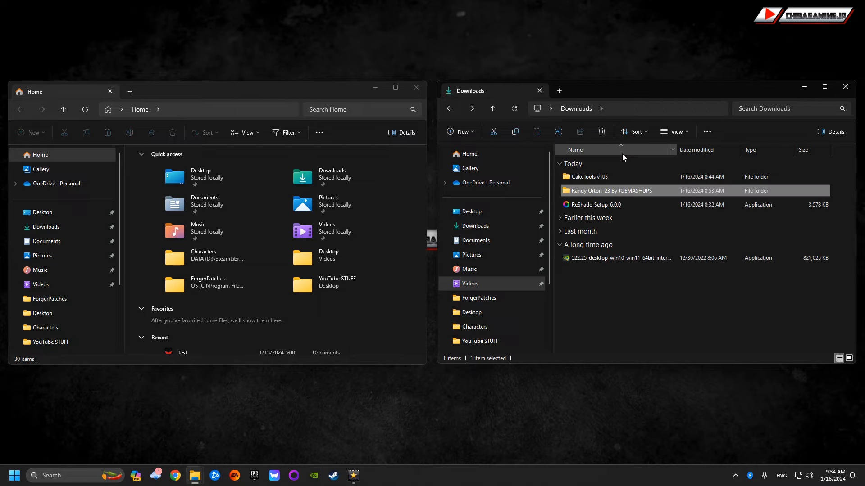
mouse_move(510, 312)
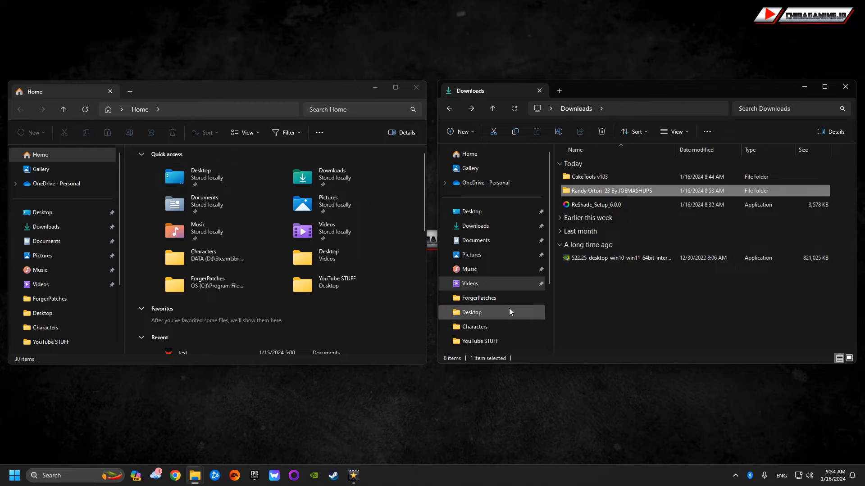
mouse_move(53, 331)
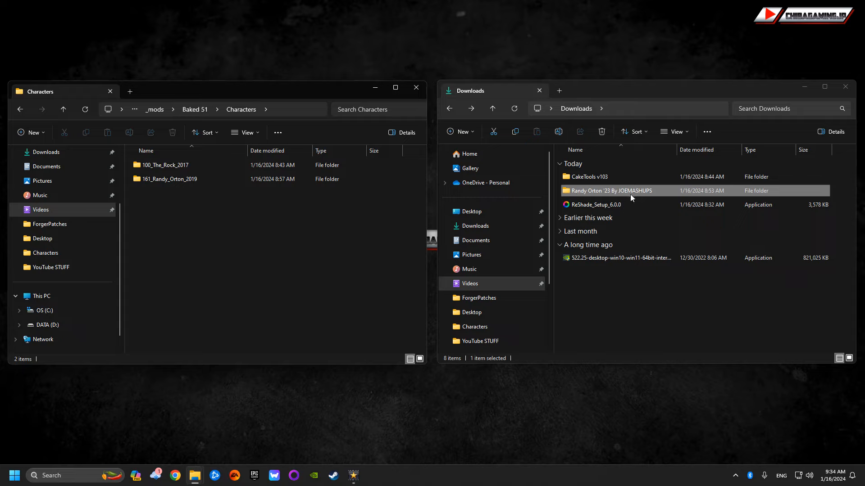
- Copy 161_Randy_Orton_2019 into Baked 51 Characters, replacing existing files
double_click(611, 191)
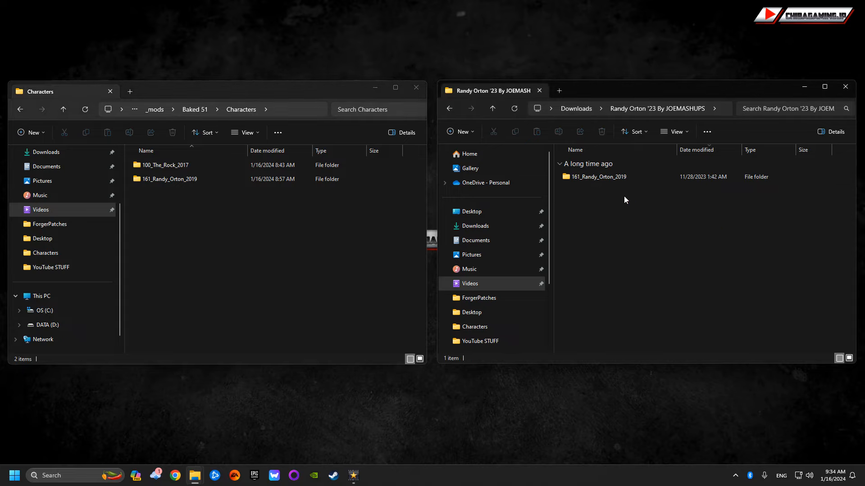
mouse_move(617, 190)
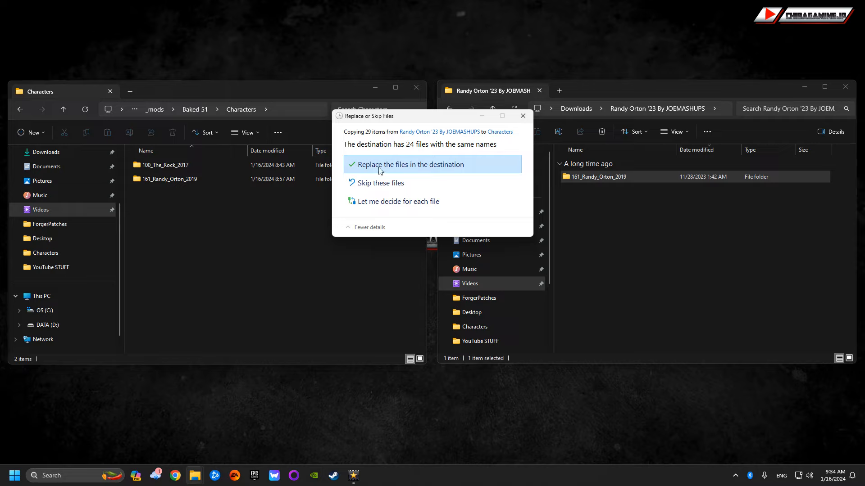
click(411, 164)
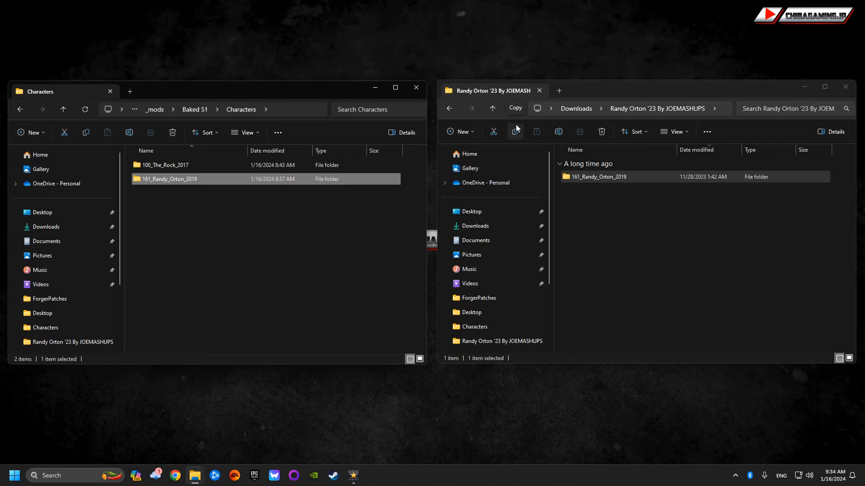
- Launch CakeTools.exe from the CakeTools v103 release folder in Downloads
click(475, 225)
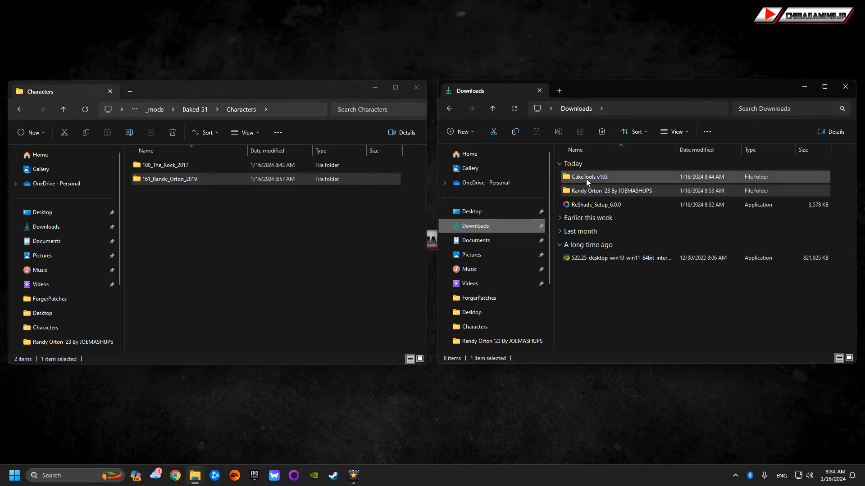
mouse_move(588, 181)
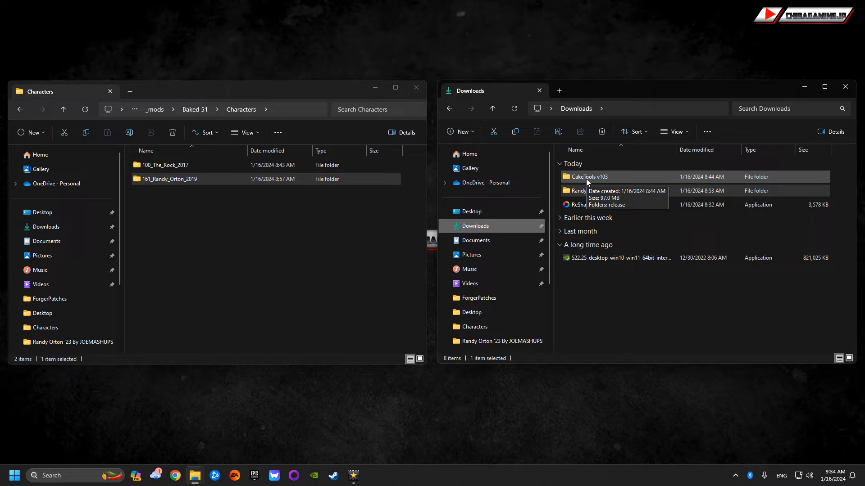
double_click(589, 176)
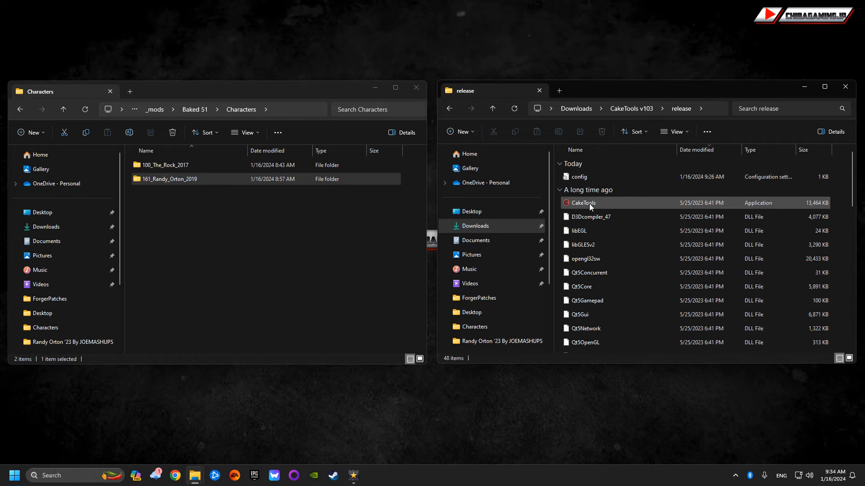
double_click(583, 202)
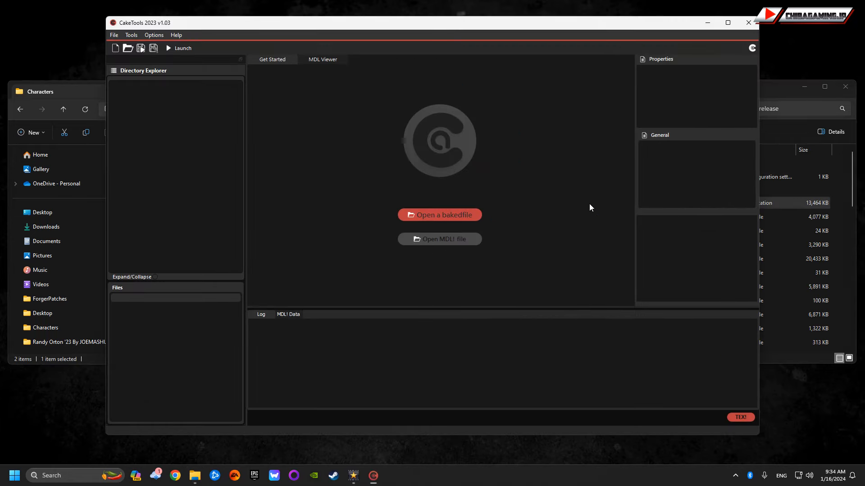
mouse_move(176, 58)
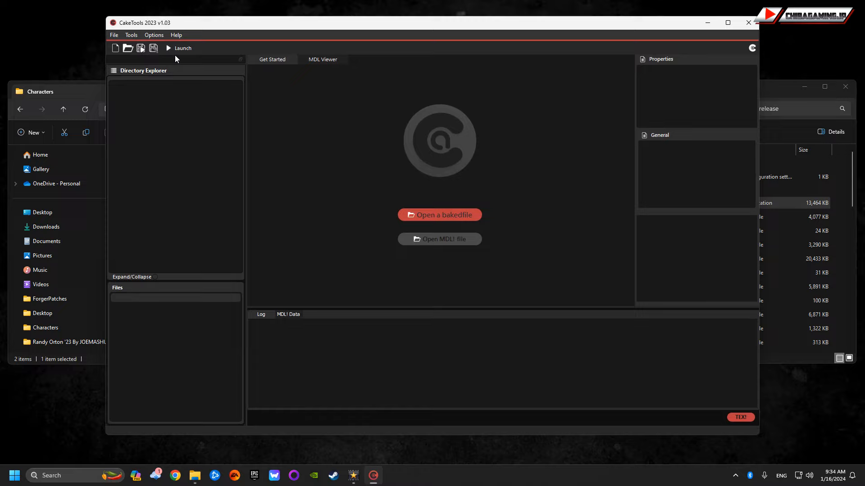
- Start Set WWE Directory from the CakeTools Options menu
click(130, 34)
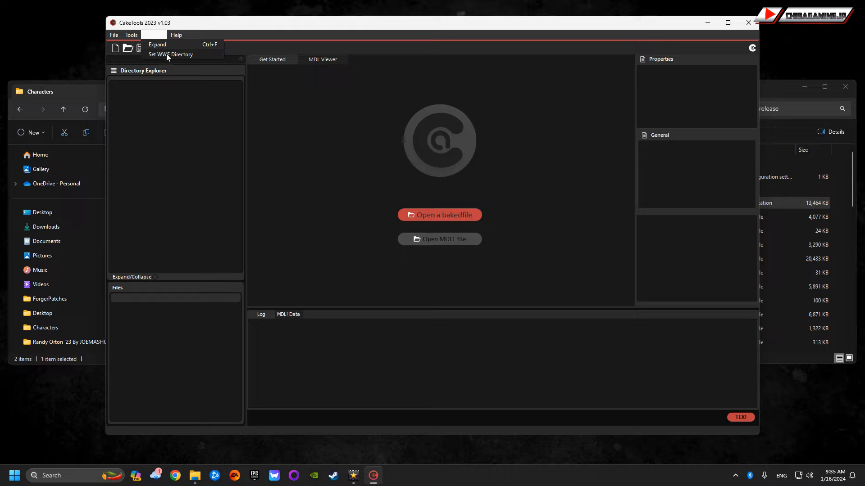
click(170, 54)
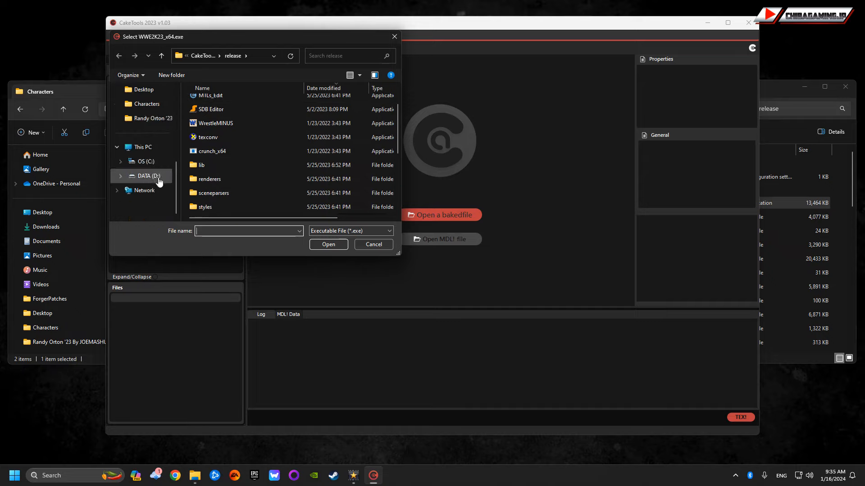
- Choose WWE2K23_x64 in D: SteamLibrary steamapps WWE 2K23 as the game executable
click(149, 175)
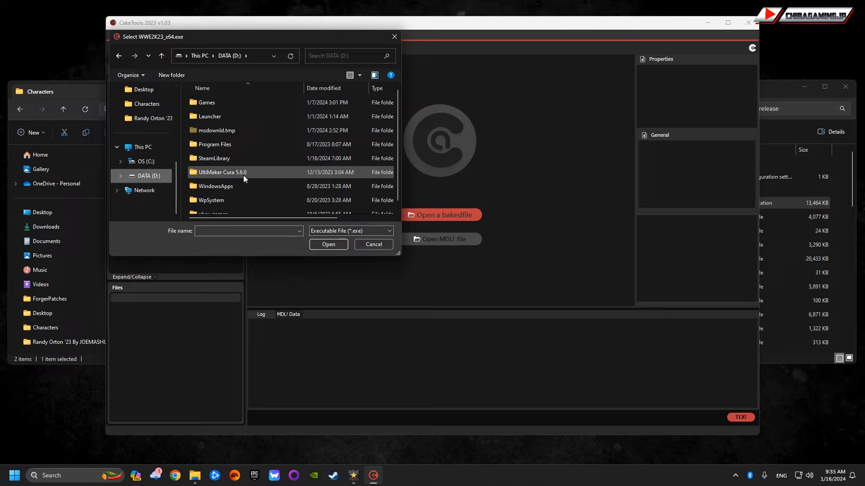
double_click(214, 158)
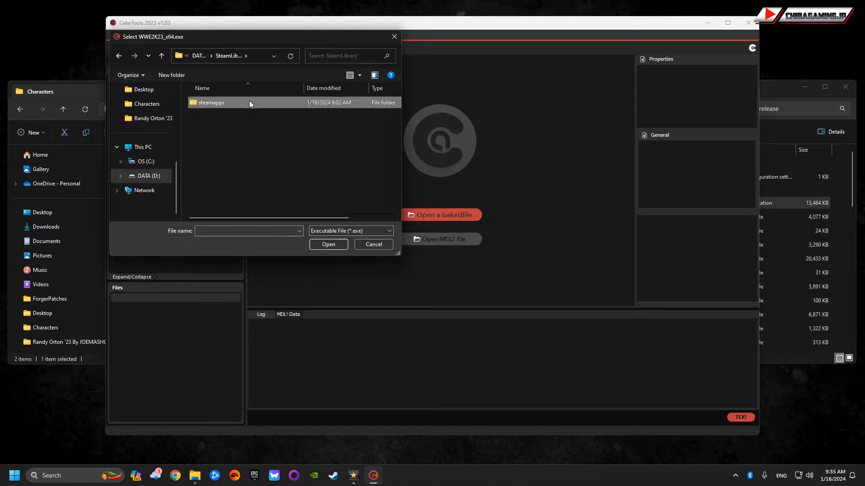
double_click(211, 102)
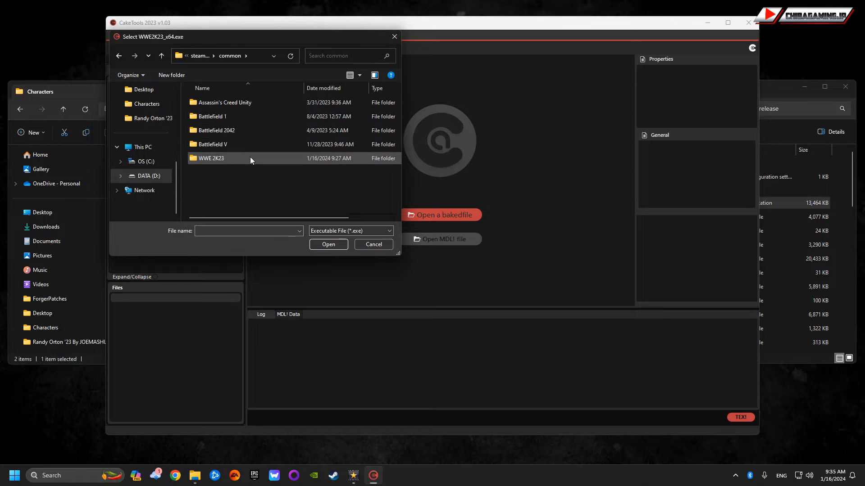
double_click(210, 158)
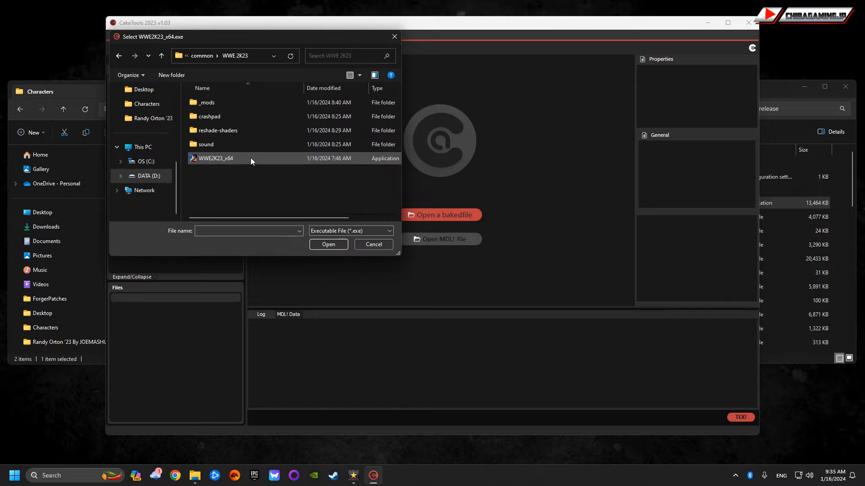
click(215, 158)
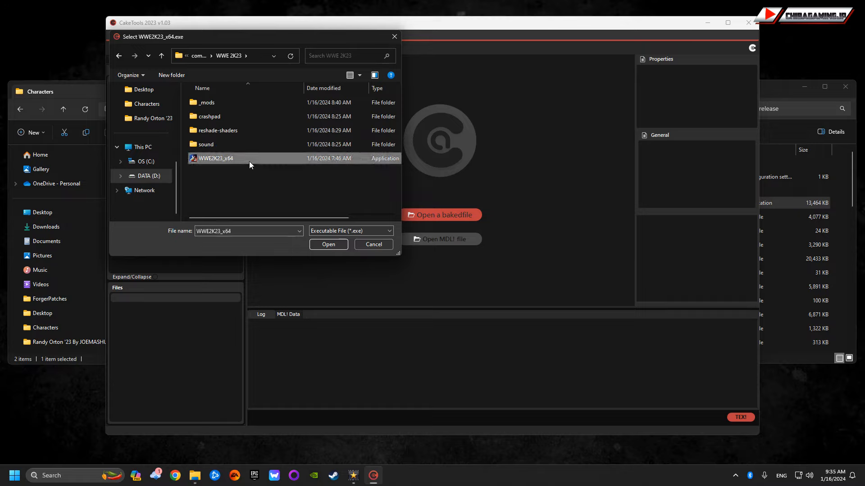
click(329, 244)
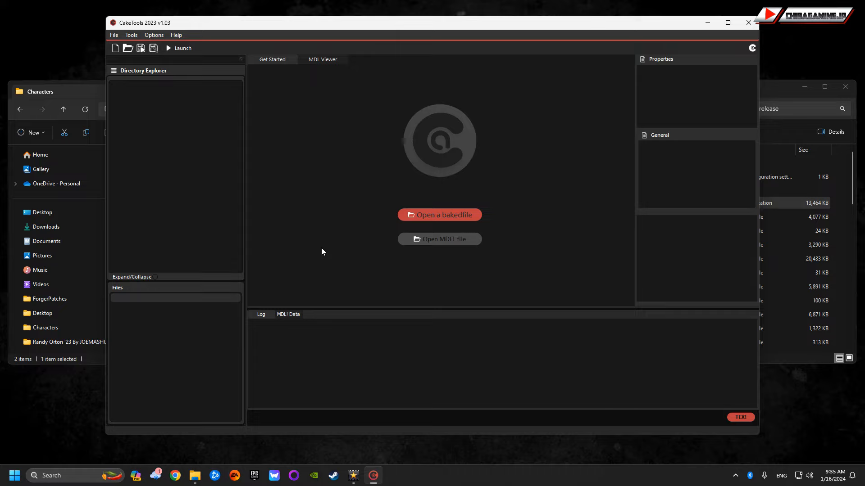
- Start Bake a Folder and browse into _mods > Baked 51 > Characters showing 161_Randy_Orton_2019
click(114, 35)
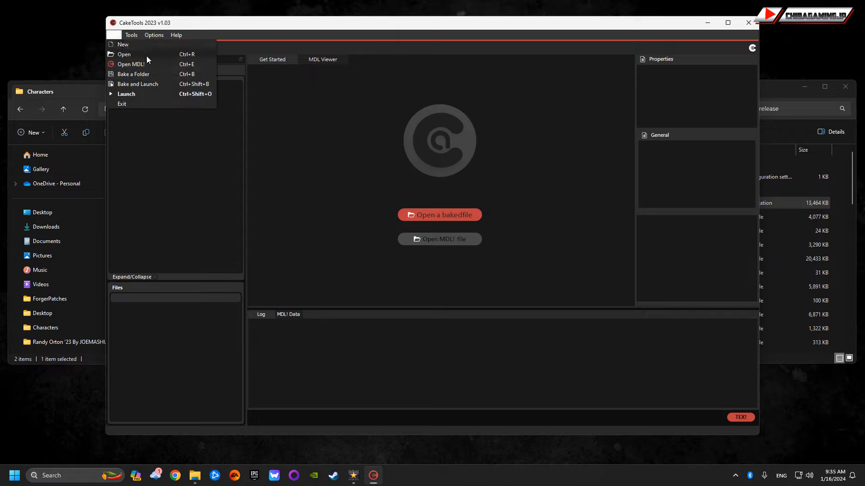
mouse_move(146, 75)
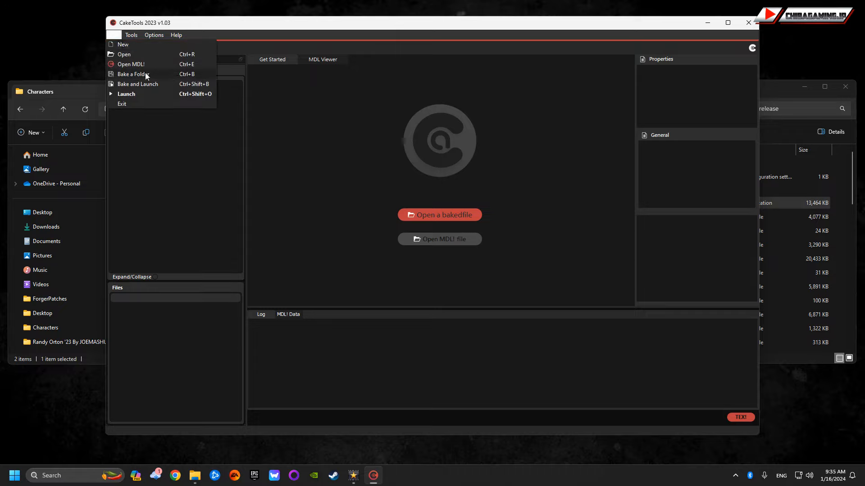
click(131, 74)
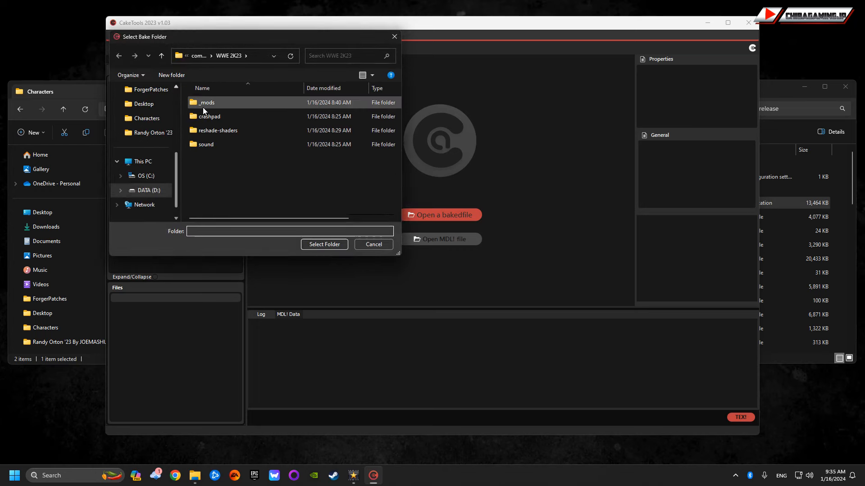
mouse_move(205, 112)
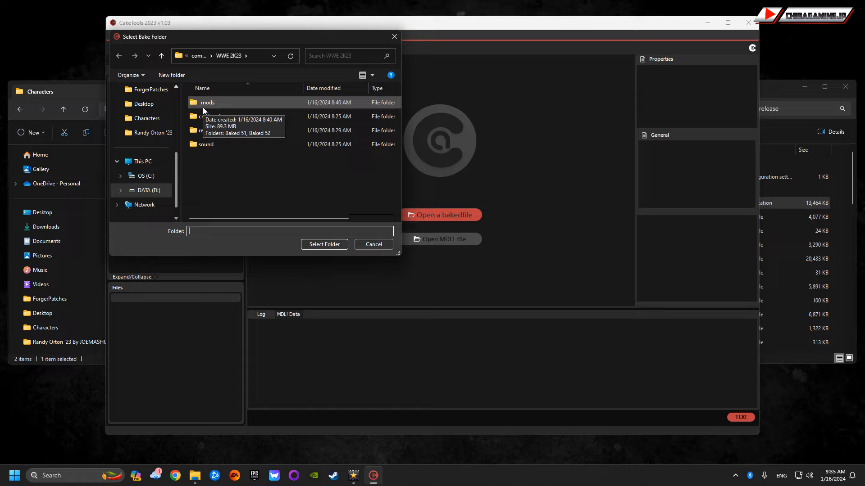
double_click(206, 103)
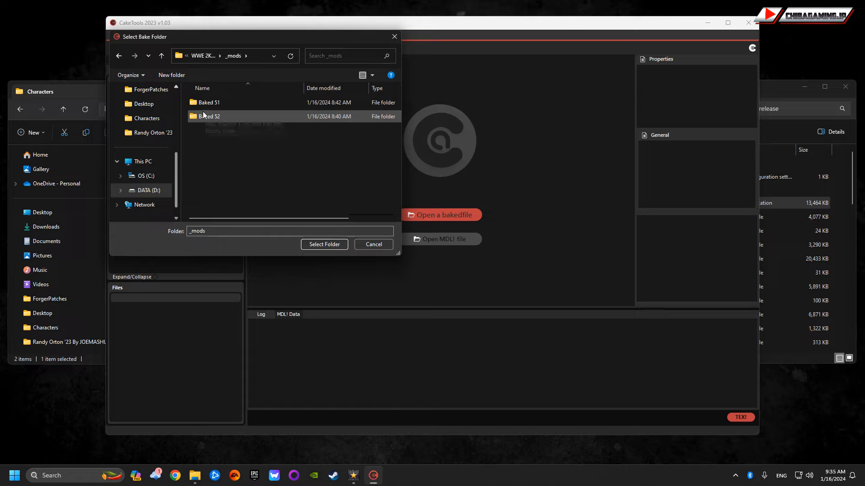
double_click(209, 102)
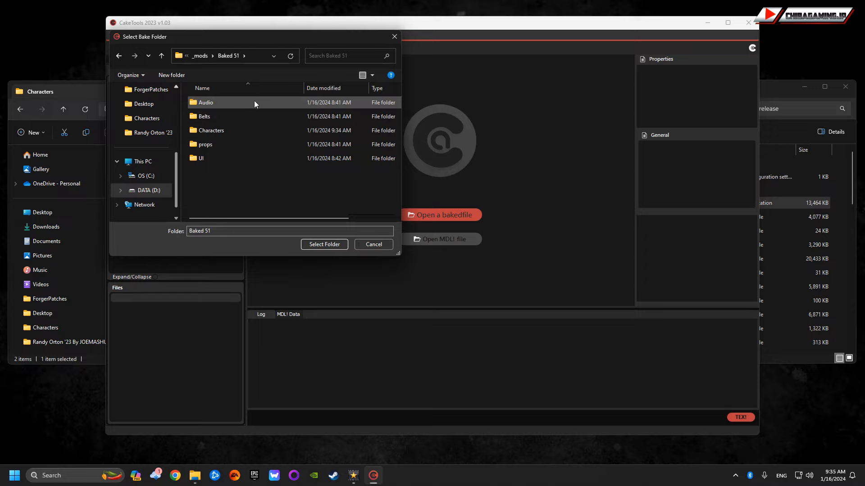
mouse_move(255, 182)
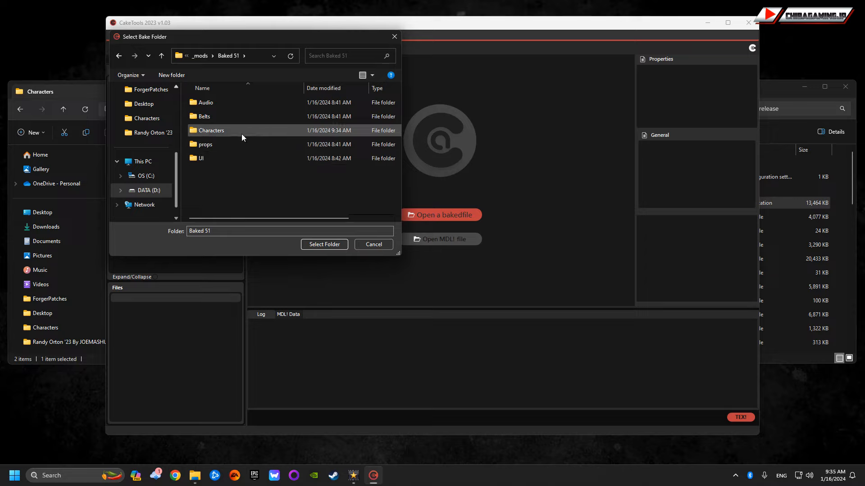
double_click(212, 131)
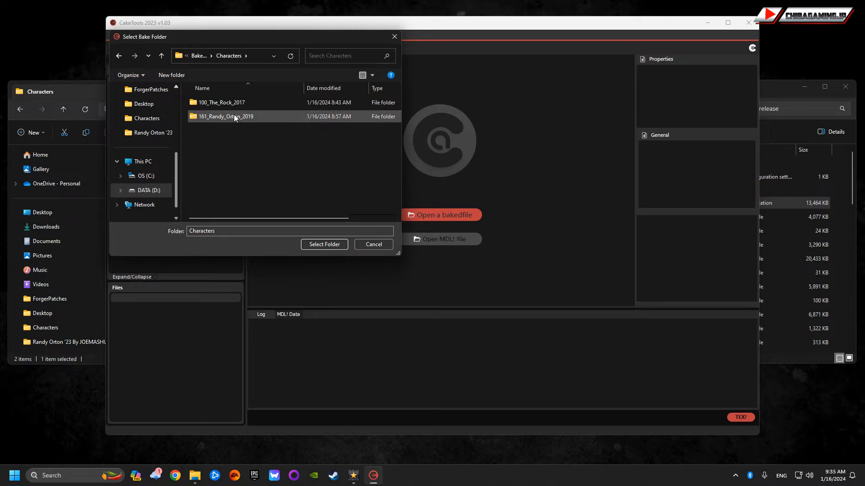
mouse_move(236, 118)
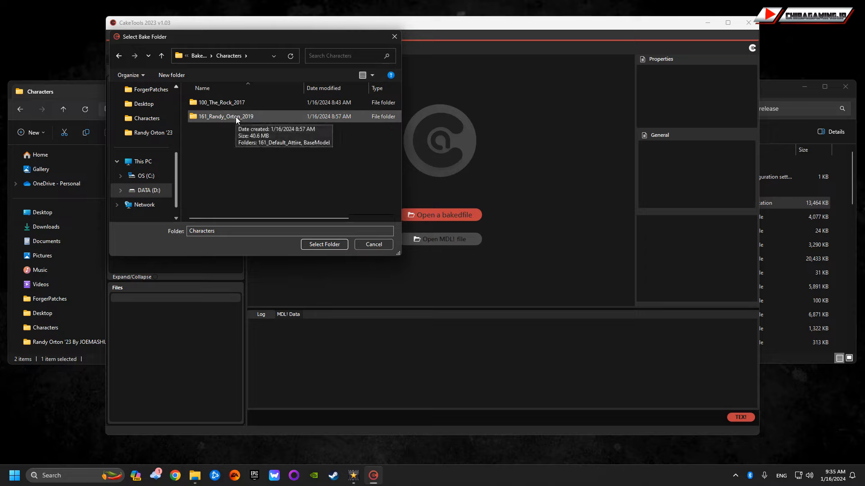
mouse_move(222, 118)
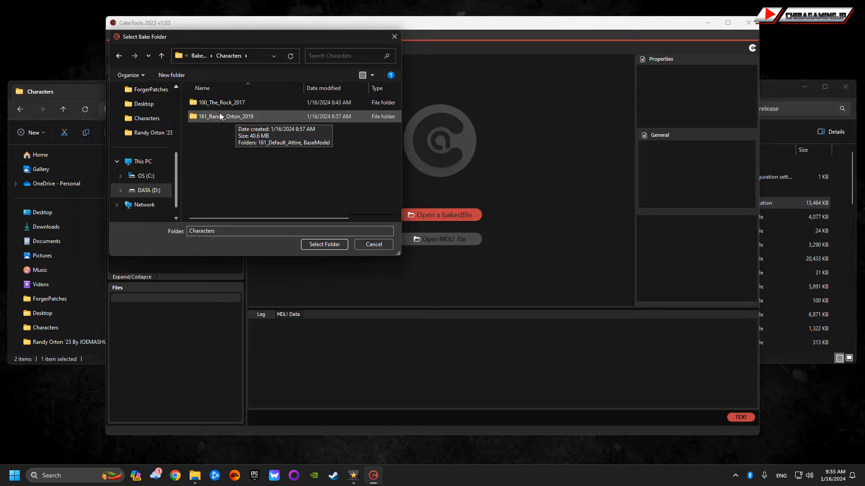
- Navigate back into _mods and select Baked 51 as the folder to bake
click(119, 56)
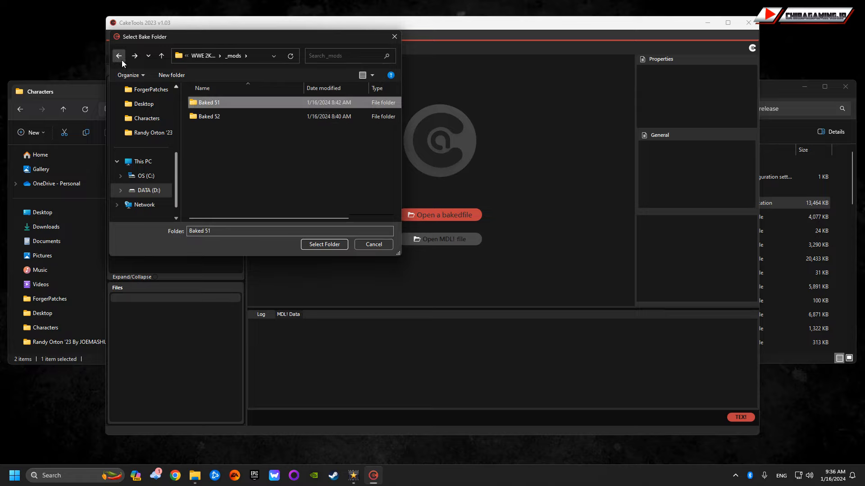
click(119, 55)
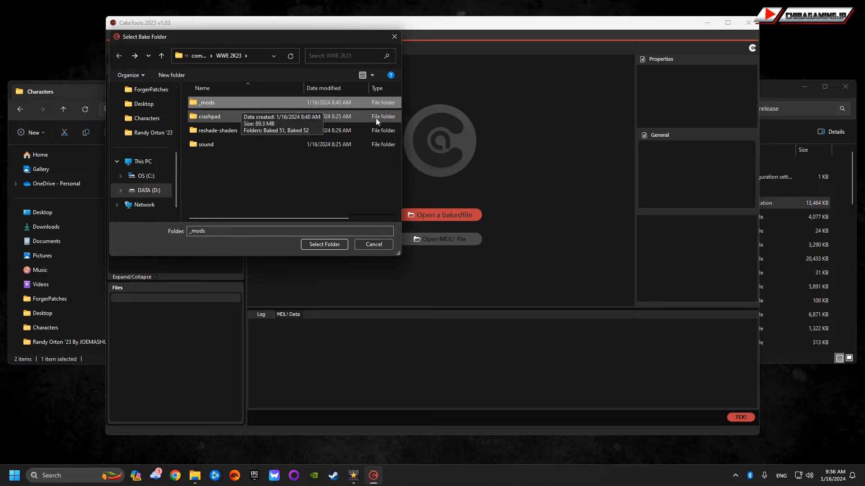
mouse_move(319, 254)
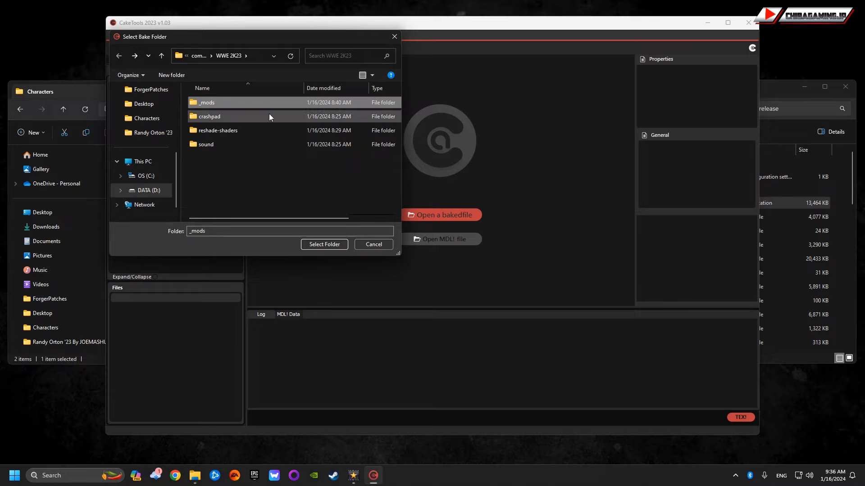
double_click(206, 103)
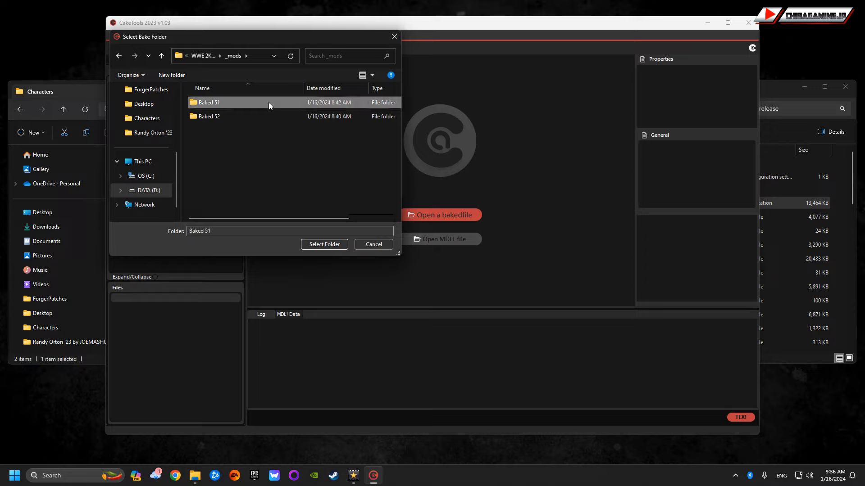
double_click(208, 103)
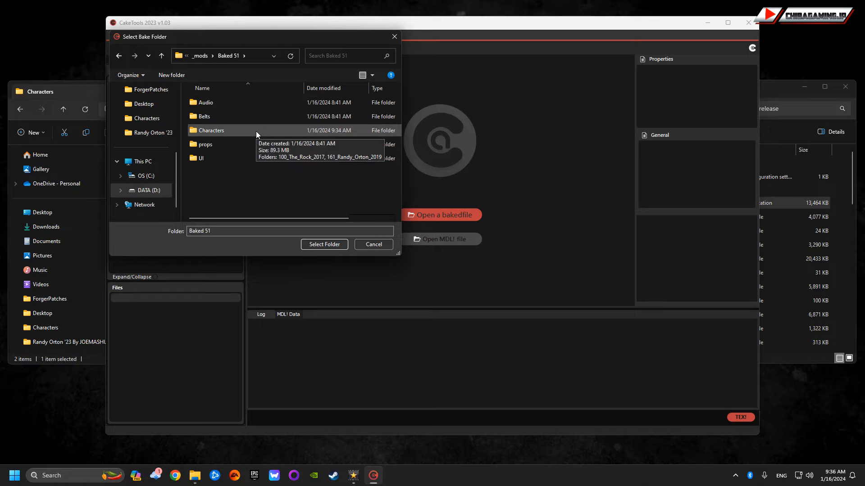
mouse_move(165, 46)
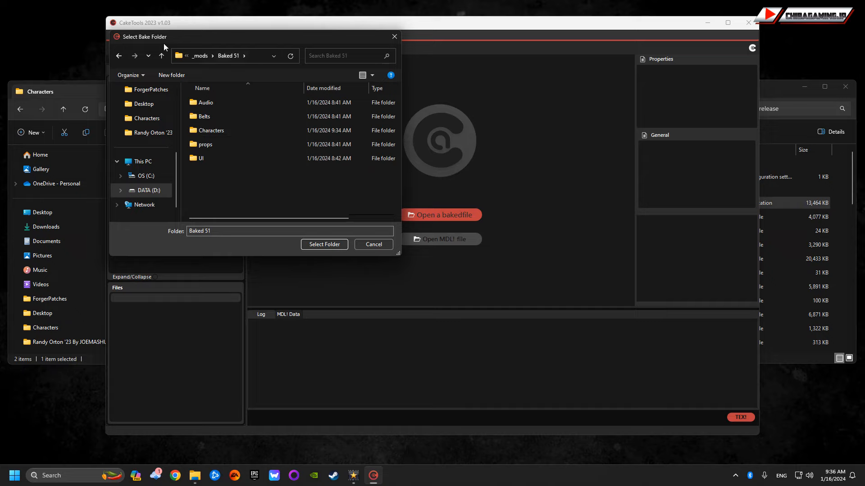
click(119, 55)
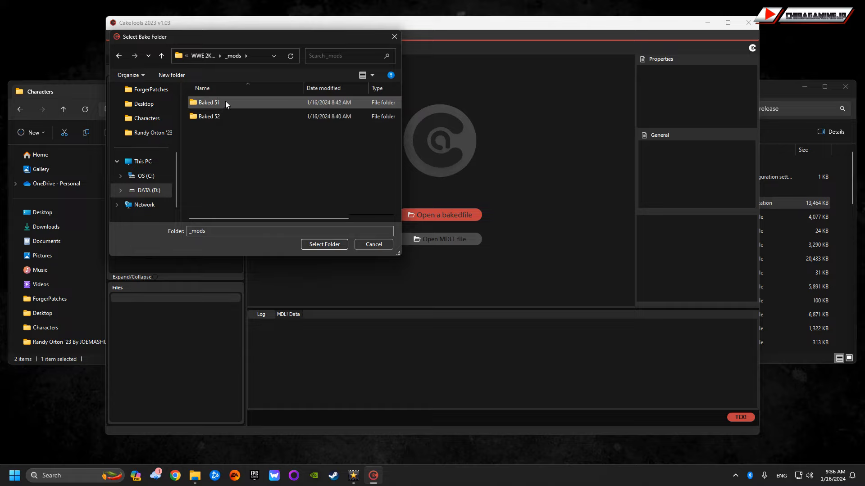
mouse_move(229, 107)
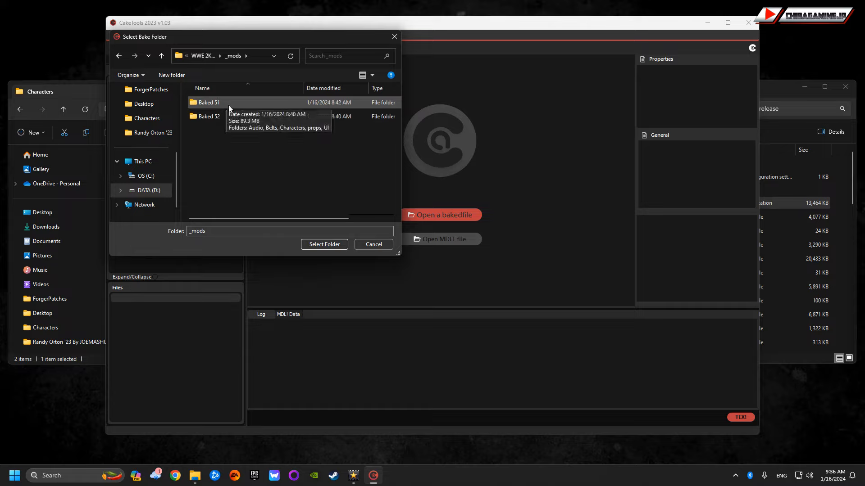
click(209, 102)
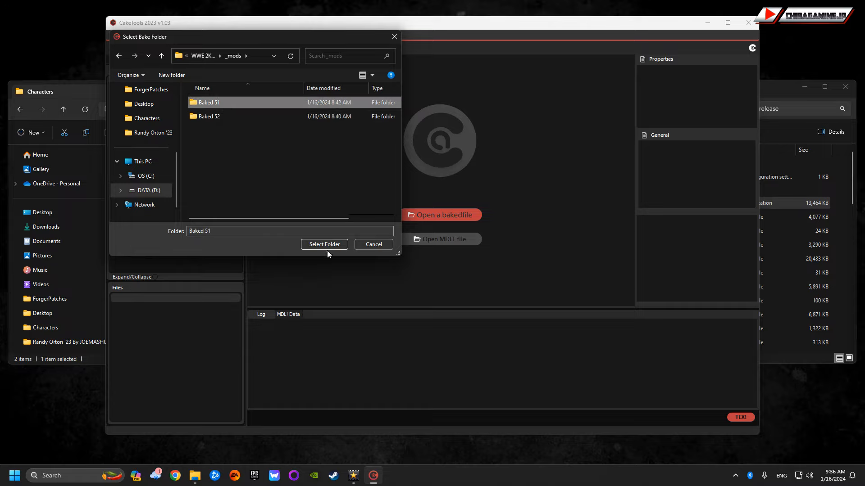
- Bake the Baked 51 folder at CAK index 51 and dismiss the Directory Baked Successfully message
click(325, 245)
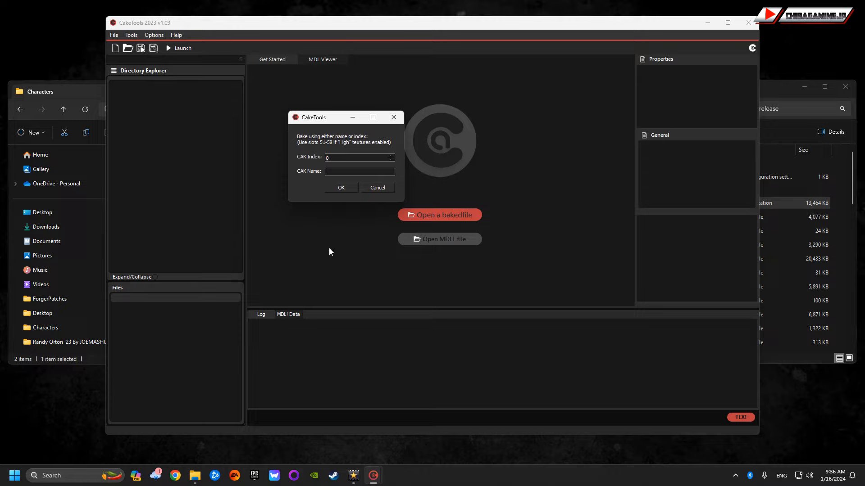
text(5)
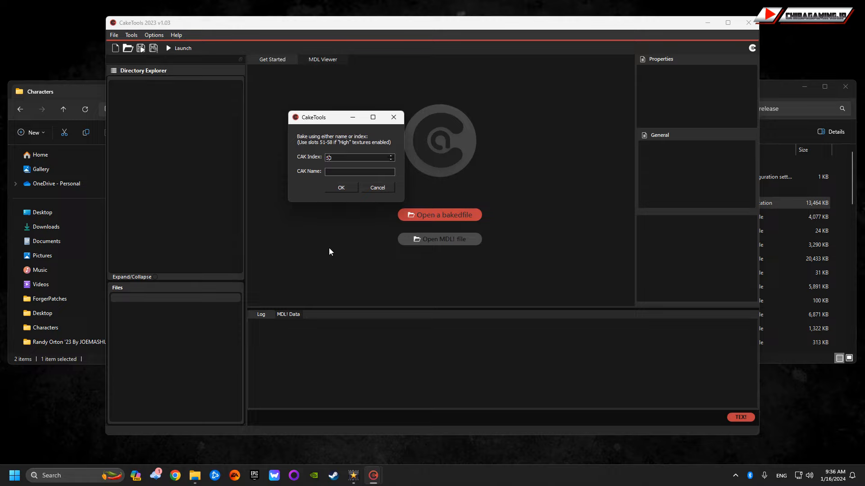
text(0)
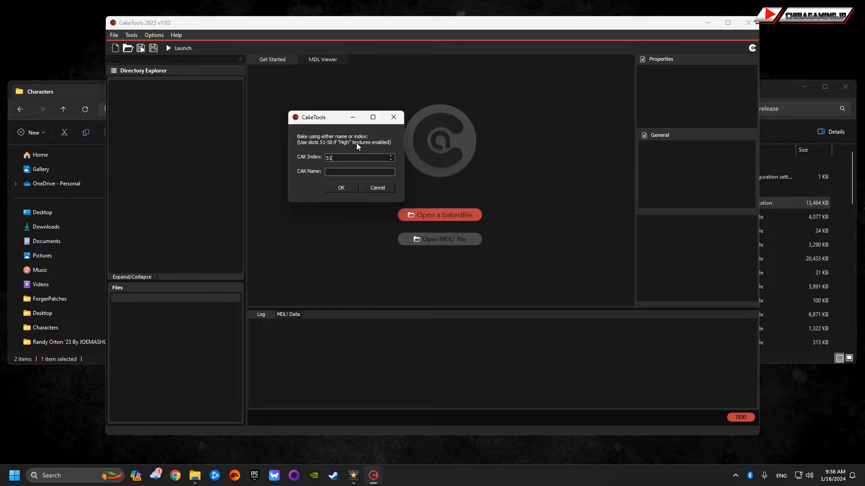
mouse_move(304, 148)
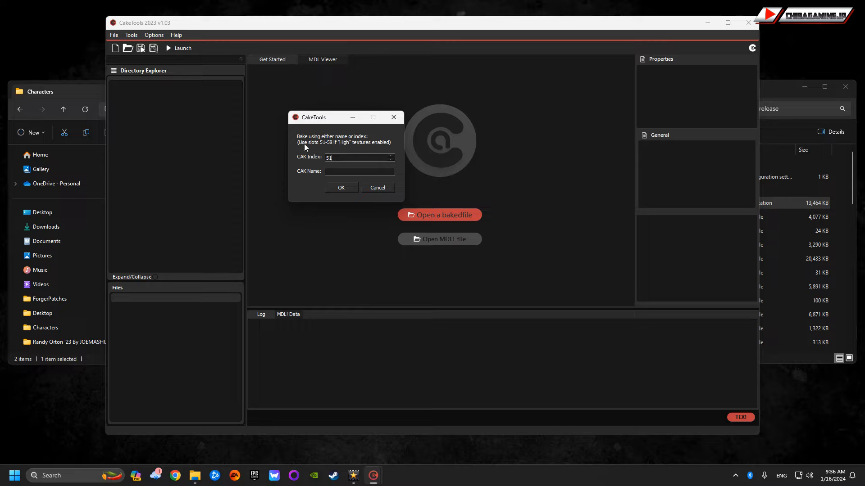
click(341, 187)
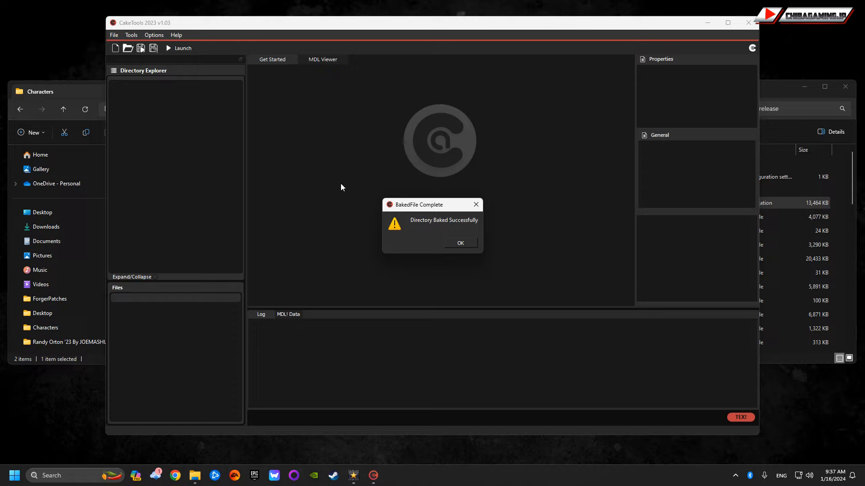
click(460, 243)
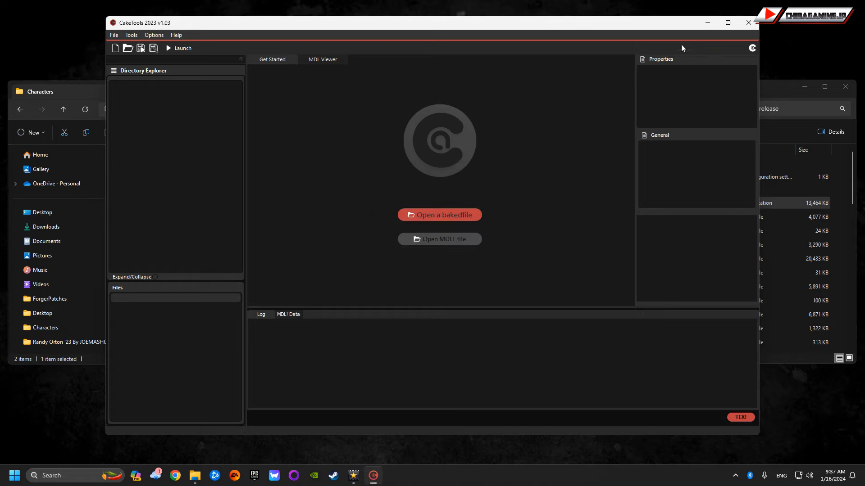
click(178, 49)
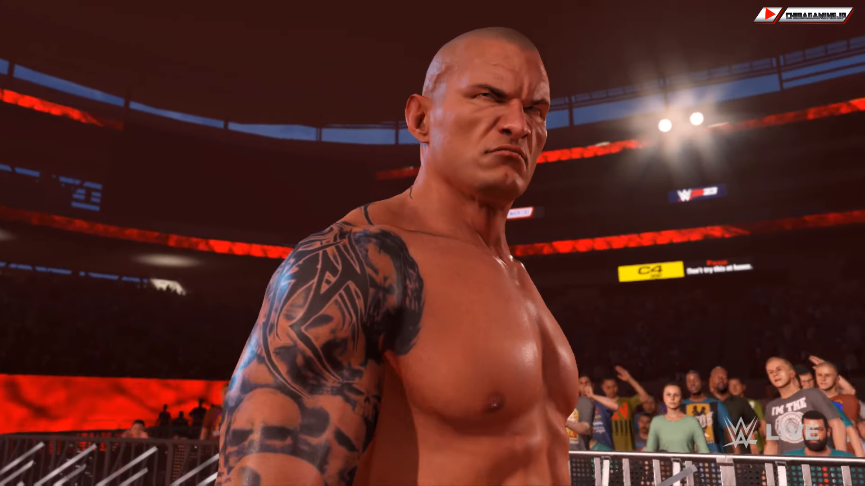